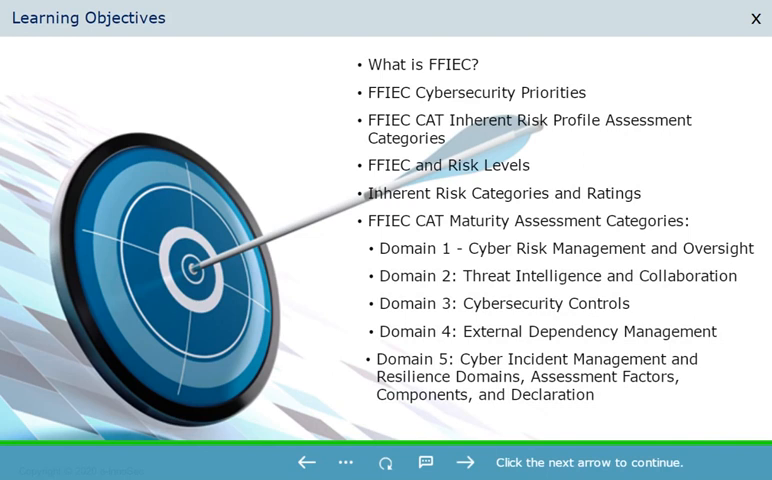
Advance from Learning Objectives to the five-step Process Flow for Institutions slide.
click(464, 462)
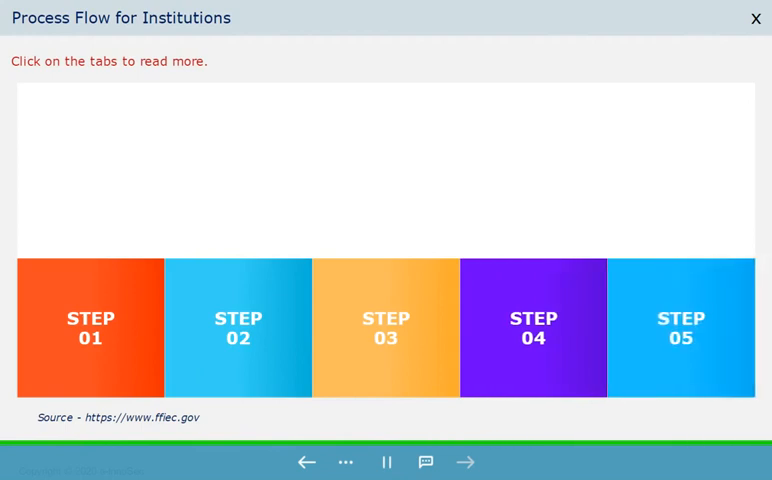
Read Step 01 of the process flow, then advance to the Benefits slide.
click(90, 324)
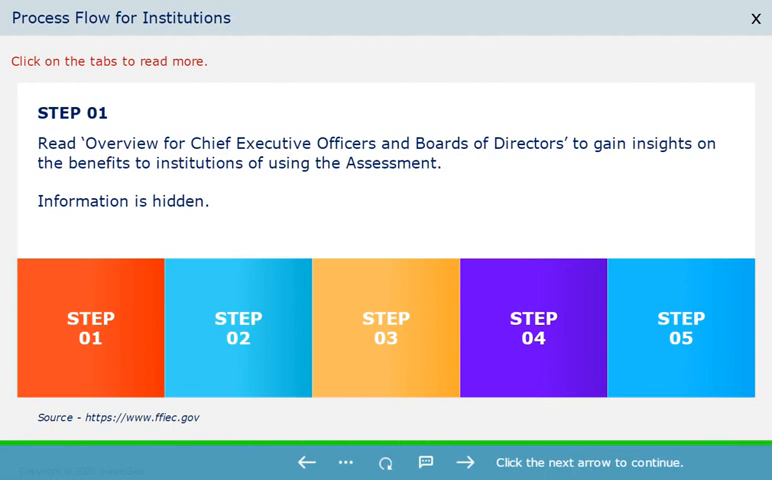
click(464, 462)
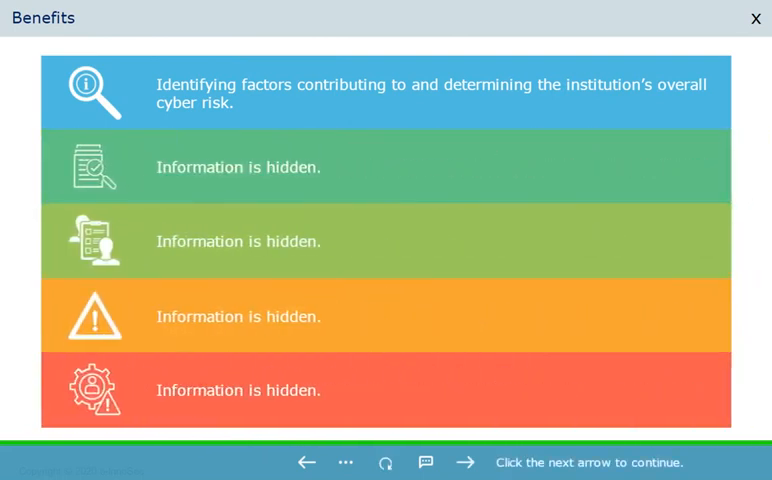
Advance through Delivery Channels to the Congratulations completion slide.
click(464, 462)
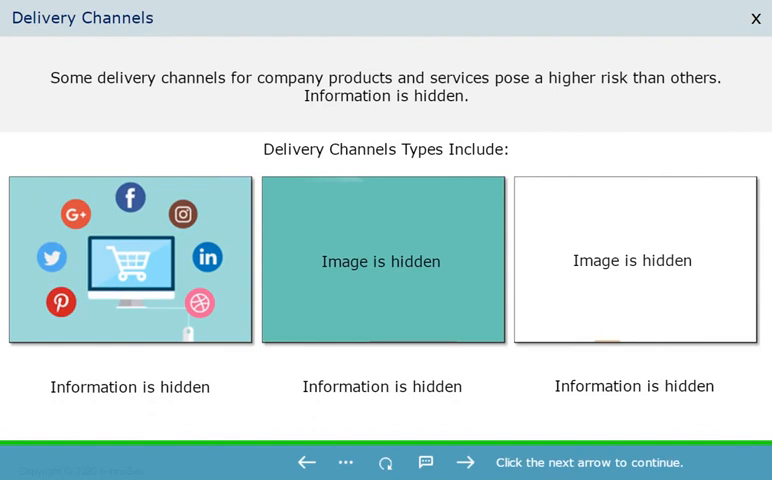
click(464, 462)
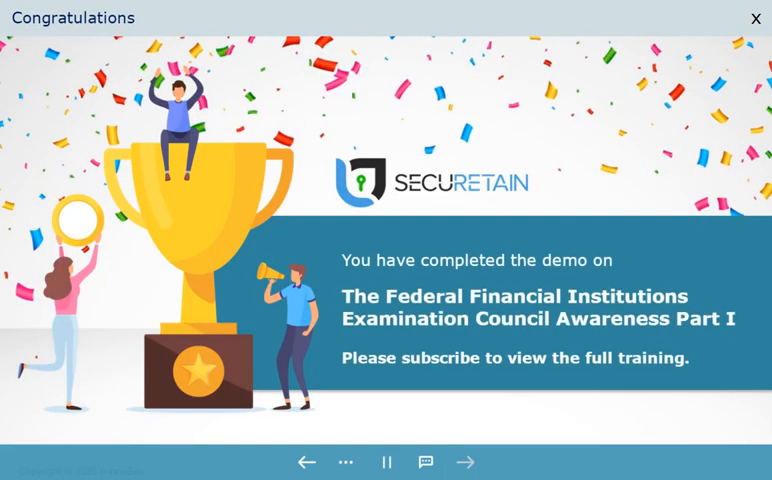